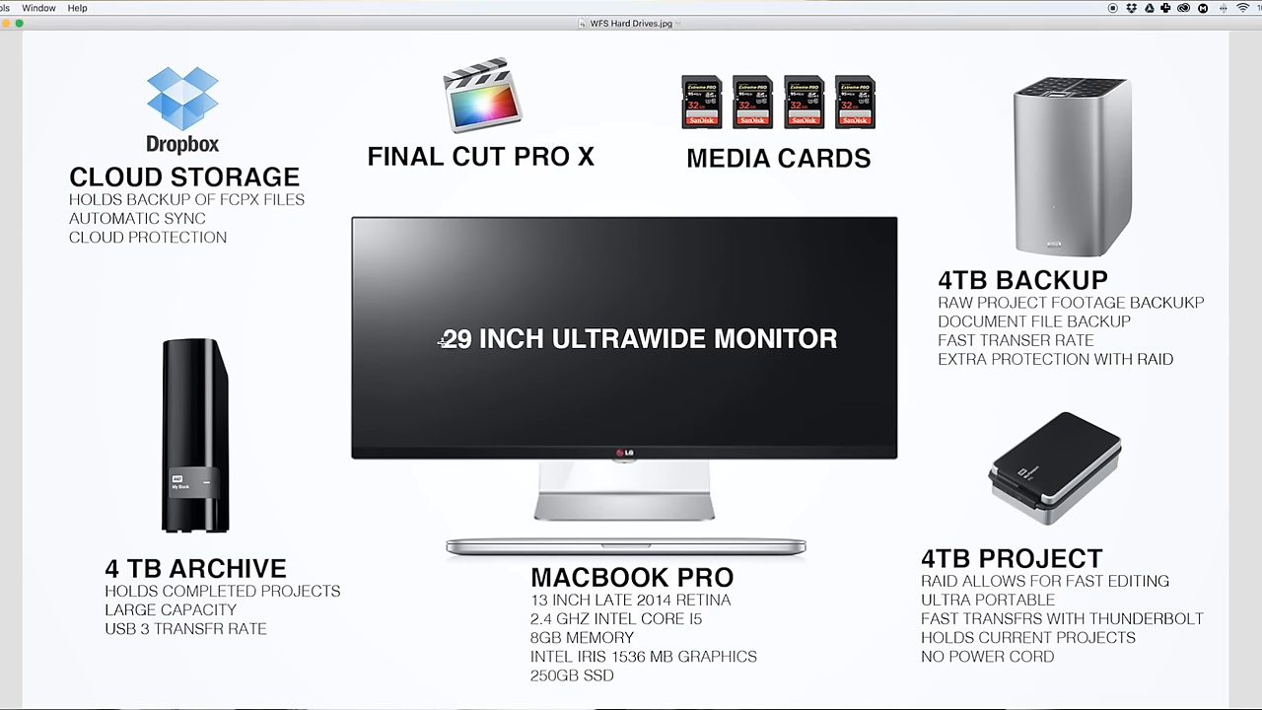
{"action": "mouse_move", "coordinate": [443, 342]}
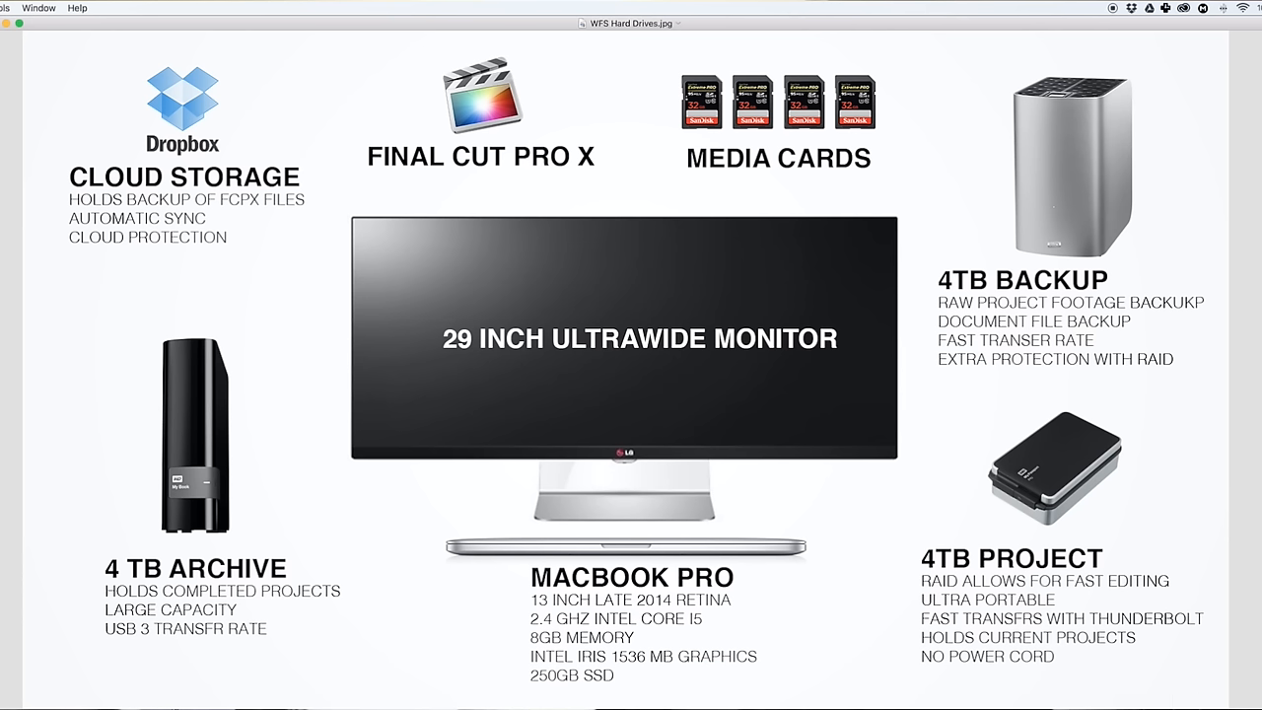
{"action": "mouse_move", "coordinate": [1109, 220]}
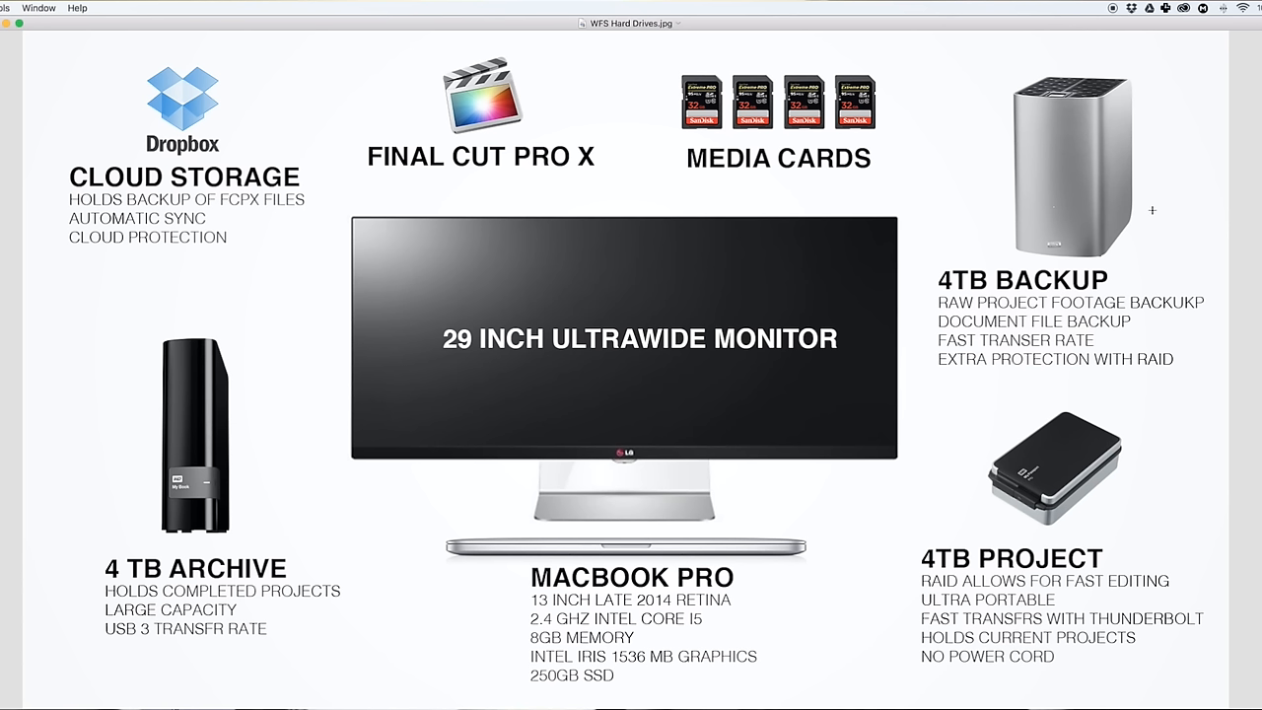
{"action": "mouse_move", "coordinate": [980, 290]}
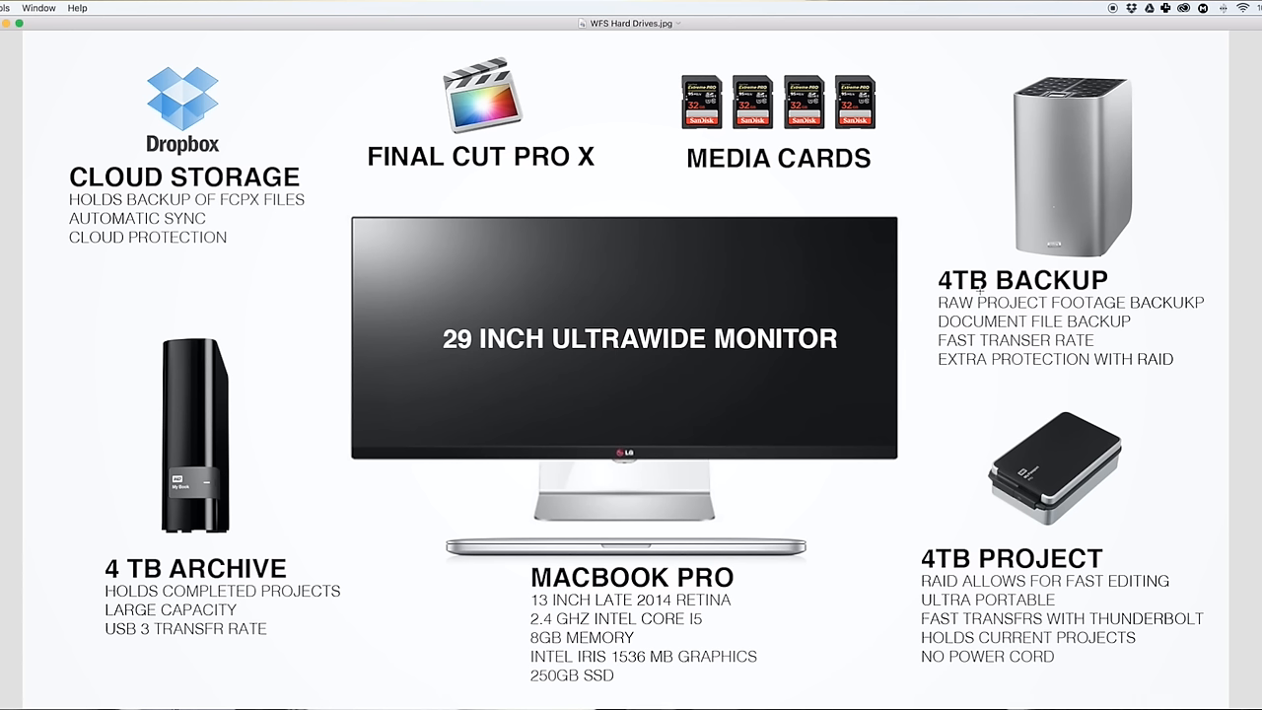
{"action": "mouse_move", "coordinate": [981, 290]}
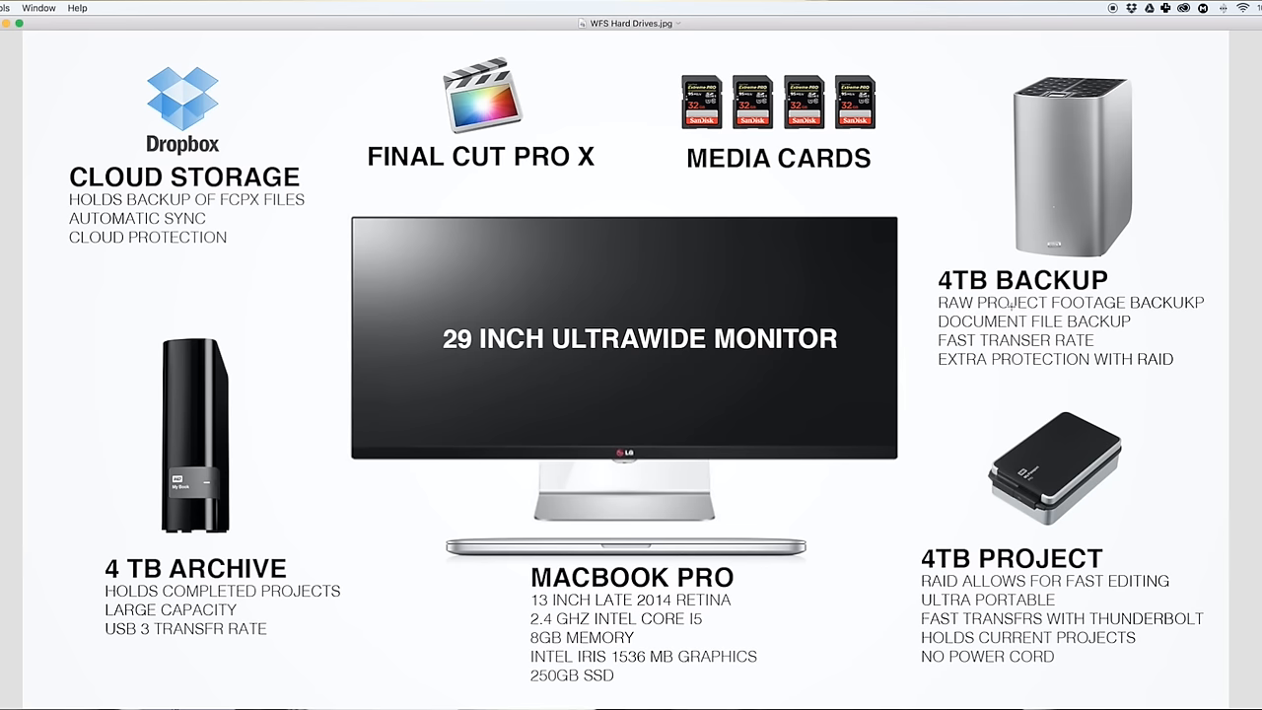
{"action": "mouse_move", "coordinate": [1011, 305]}
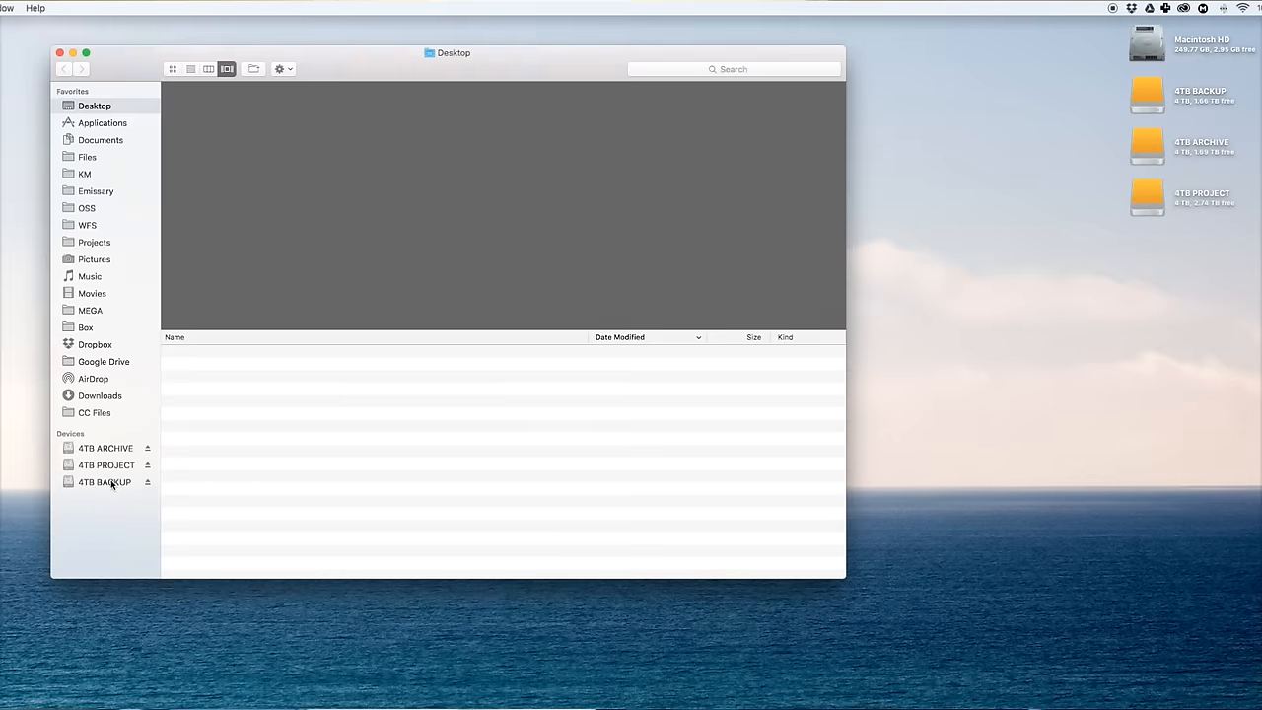
Step: Open Brianne & Pat's Wedding on the 4TB BACKUP drive and expand its Video folder
{"action": "left_click", "coordinate": [105, 482]}
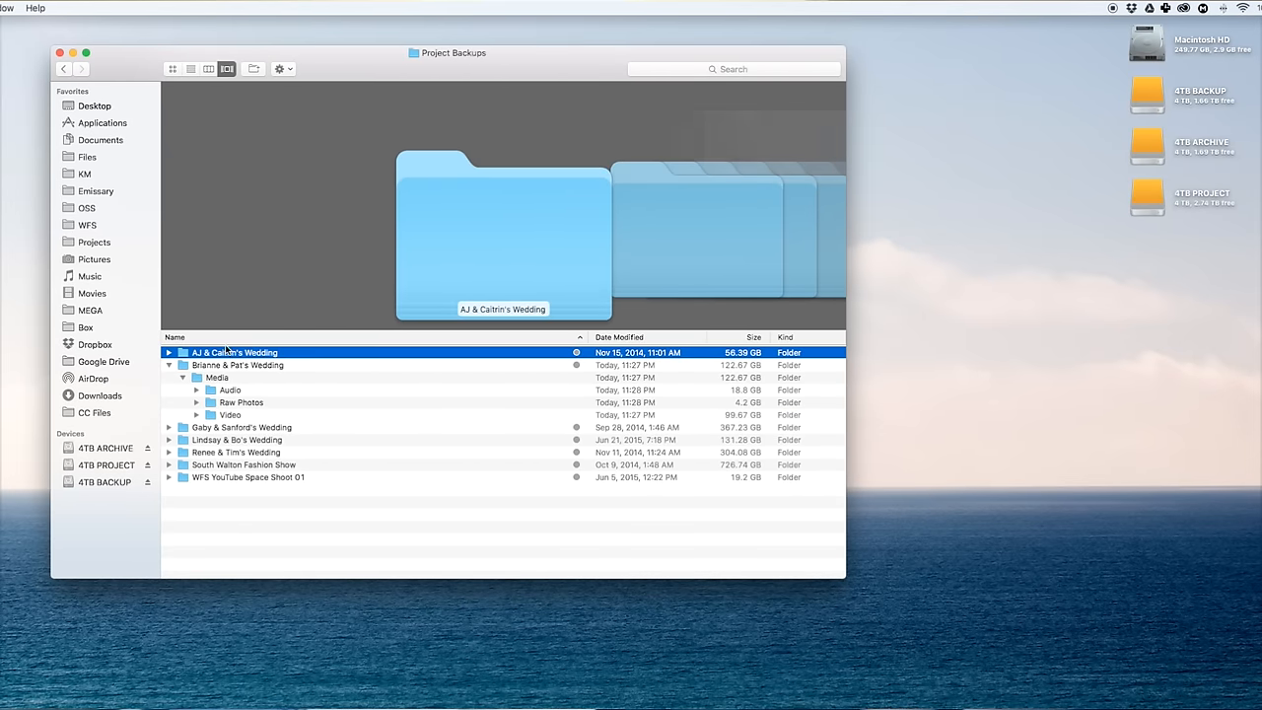
{"action": "mouse_move", "coordinate": [584, 407]}
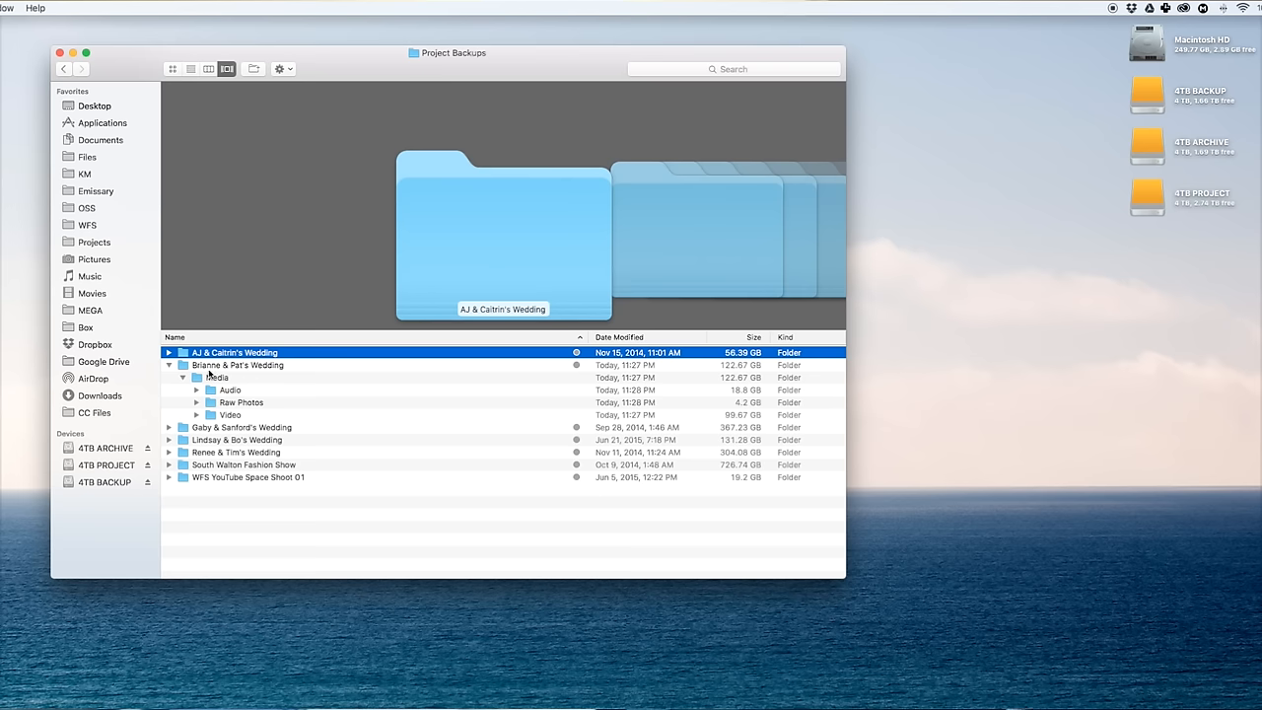
{"action": "double_click", "coordinate": [215, 378]}
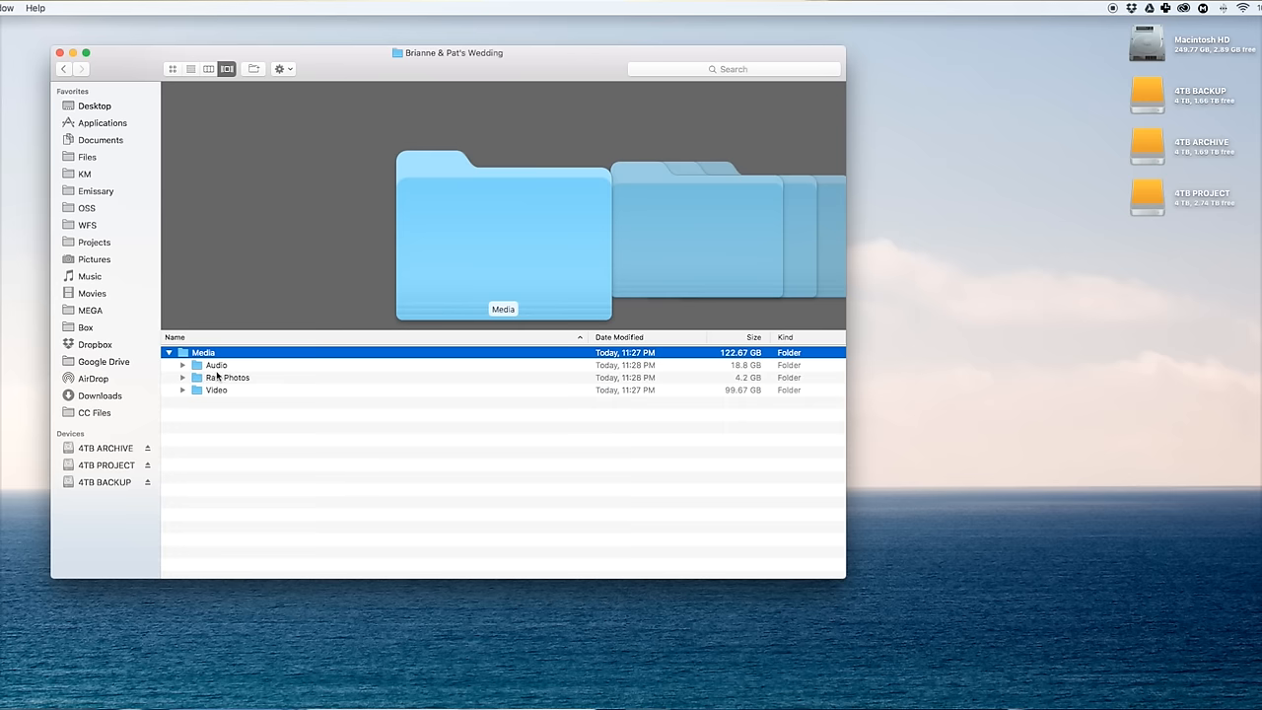
{"action": "left_click", "coordinate": [216, 390]}
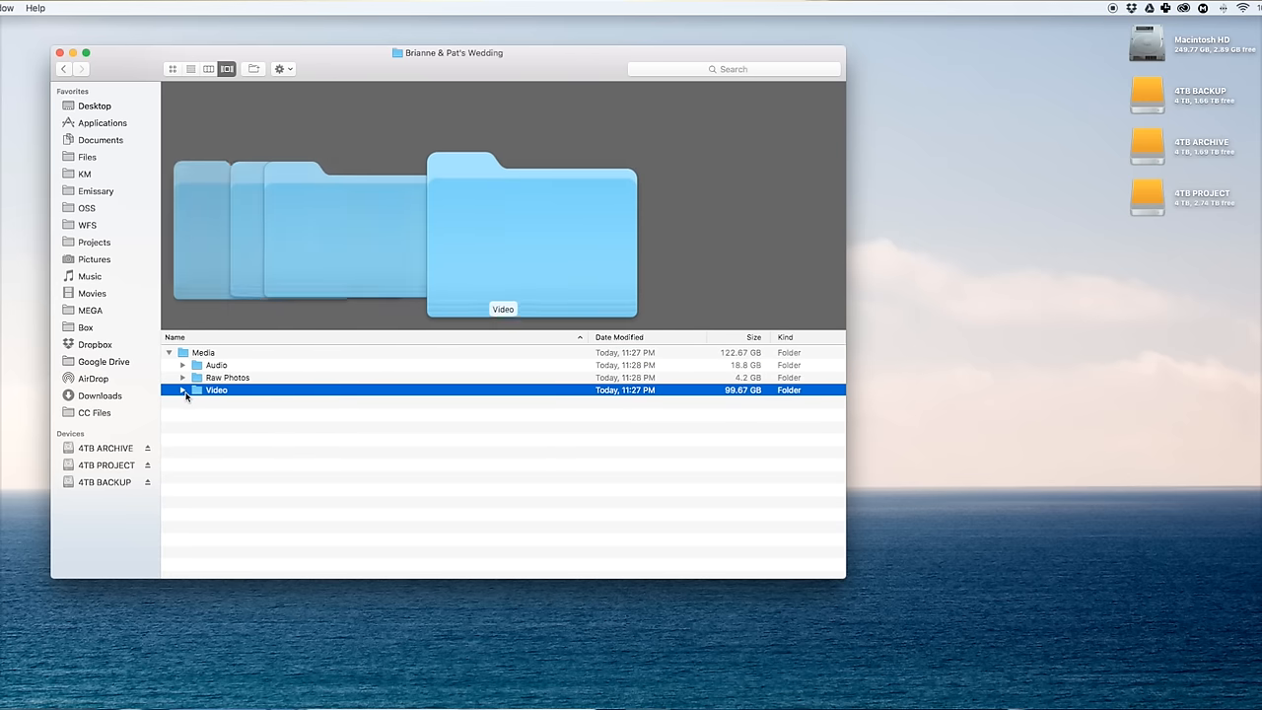
{"action": "left_click", "coordinate": [182, 389]}
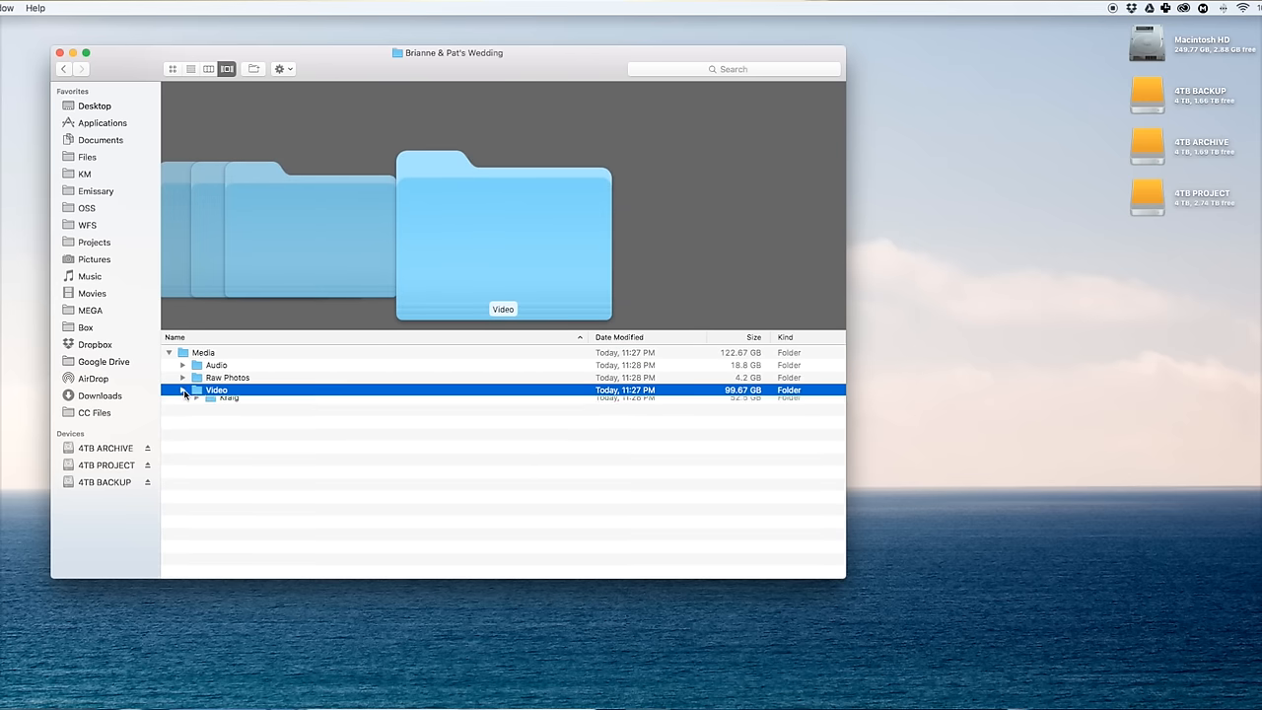